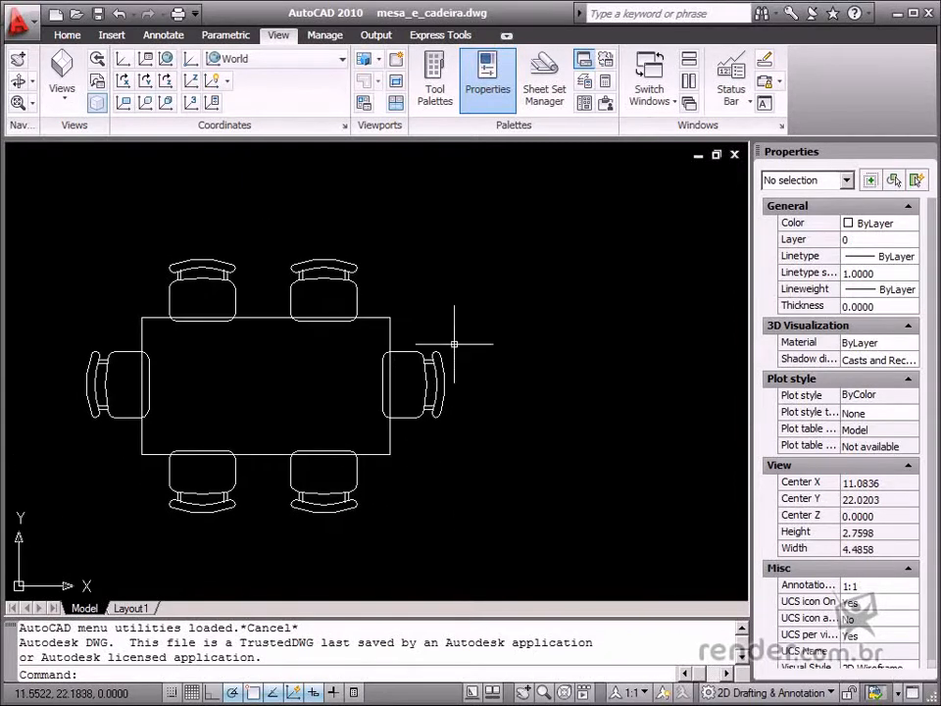
{"action": "mouse_move", "coordinate": [419, 474]}
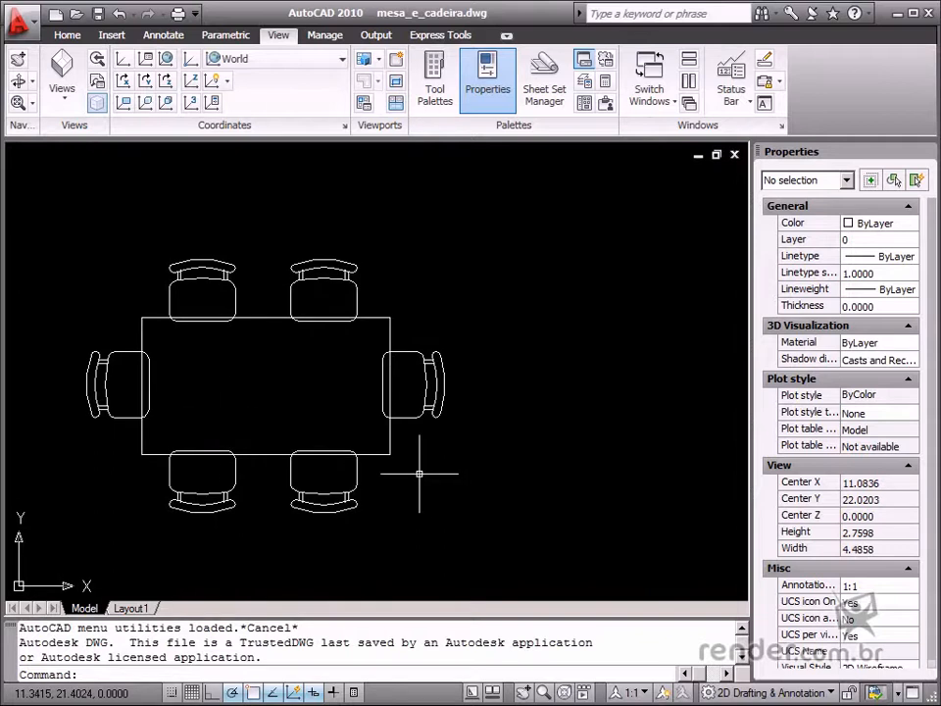
{"action": "mouse_move", "coordinate": [325, 353]}
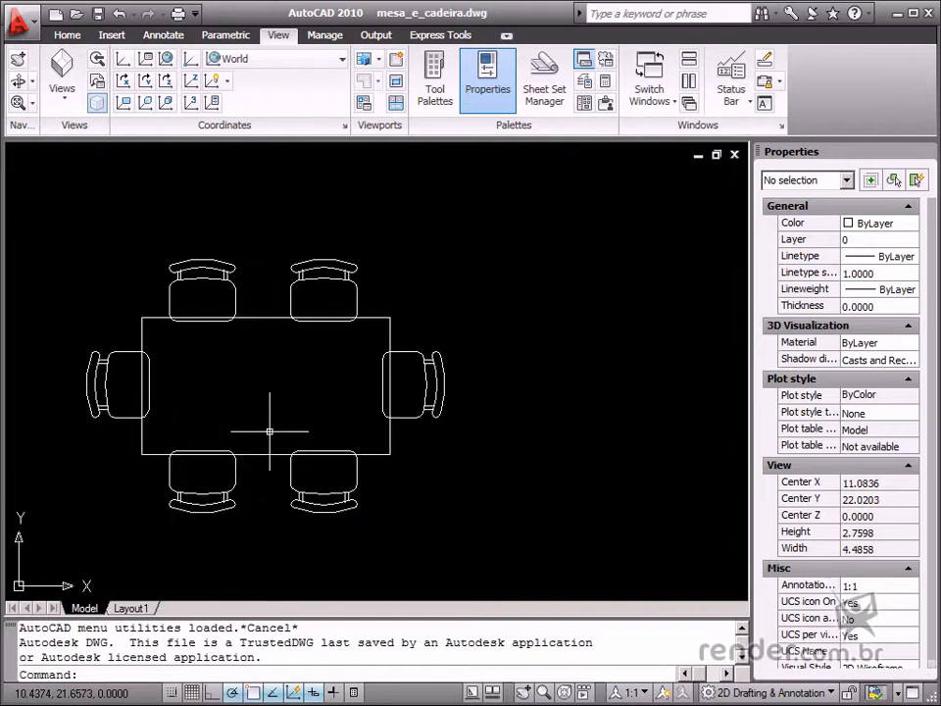
{"action": "mouse_move", "coordinate": [363, 436]}
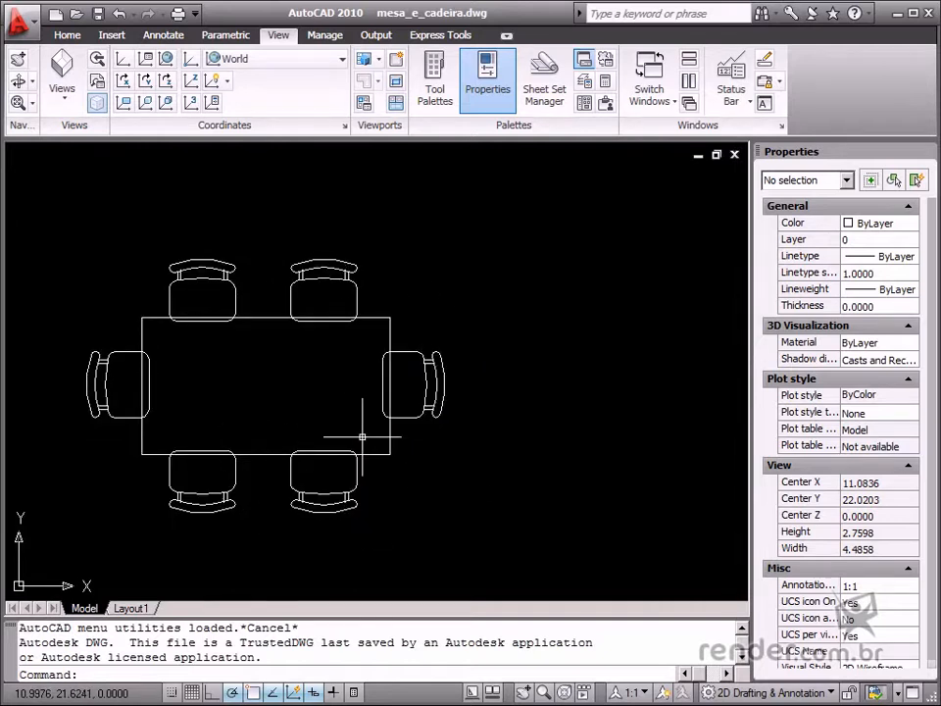
{"action": "mouse_move", "coordinate": [378, 435]}
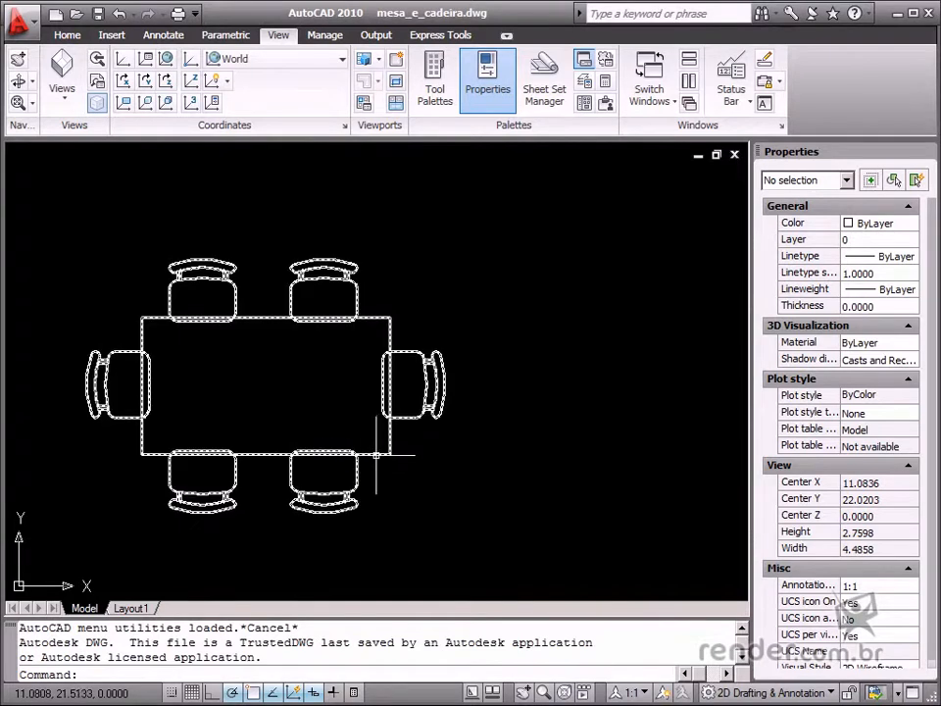
{"action": "mouse_move", "coordinate": [377, 456]}
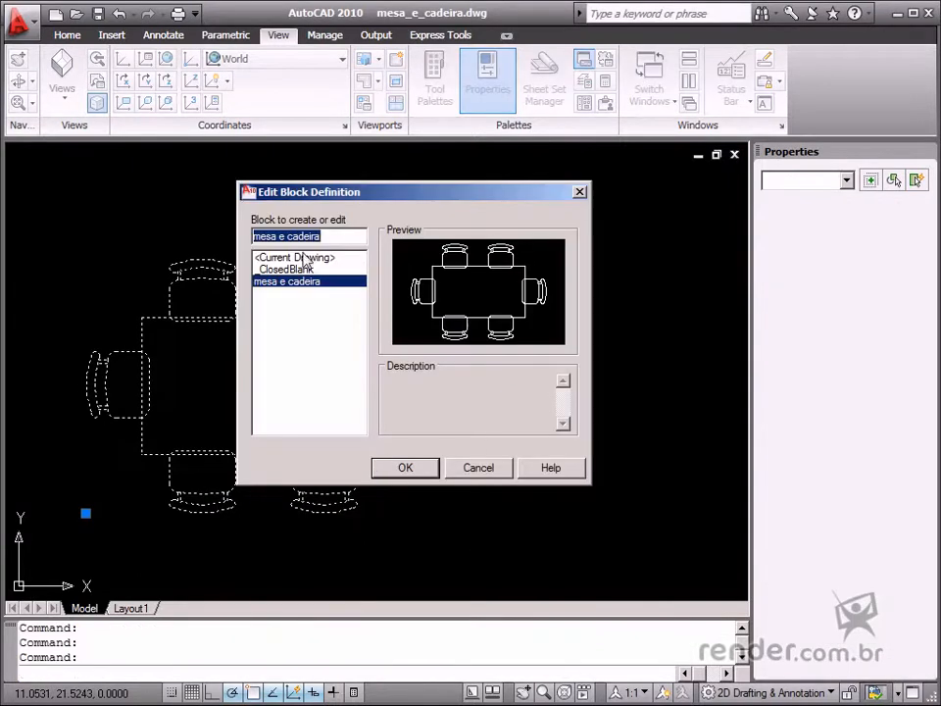
{"action": "mouse_move", "coordinate": [405, 479]}
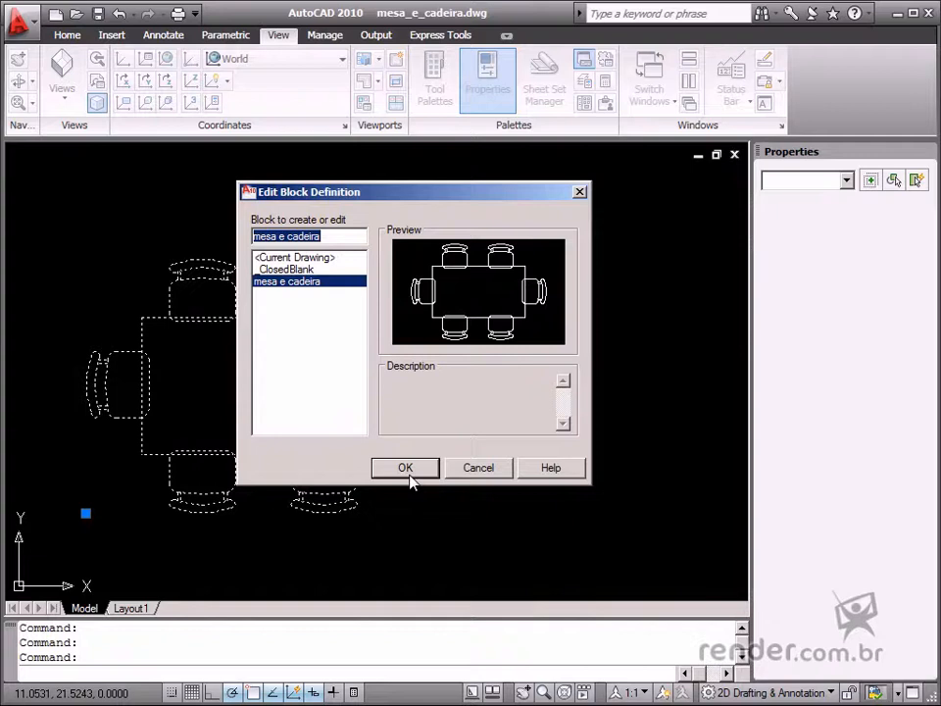
- Confirm 'mesa e cadeira' in Edit Block Definition to enter the Block Editor
{"action": "left_click", "coordinate": [405, 467]}
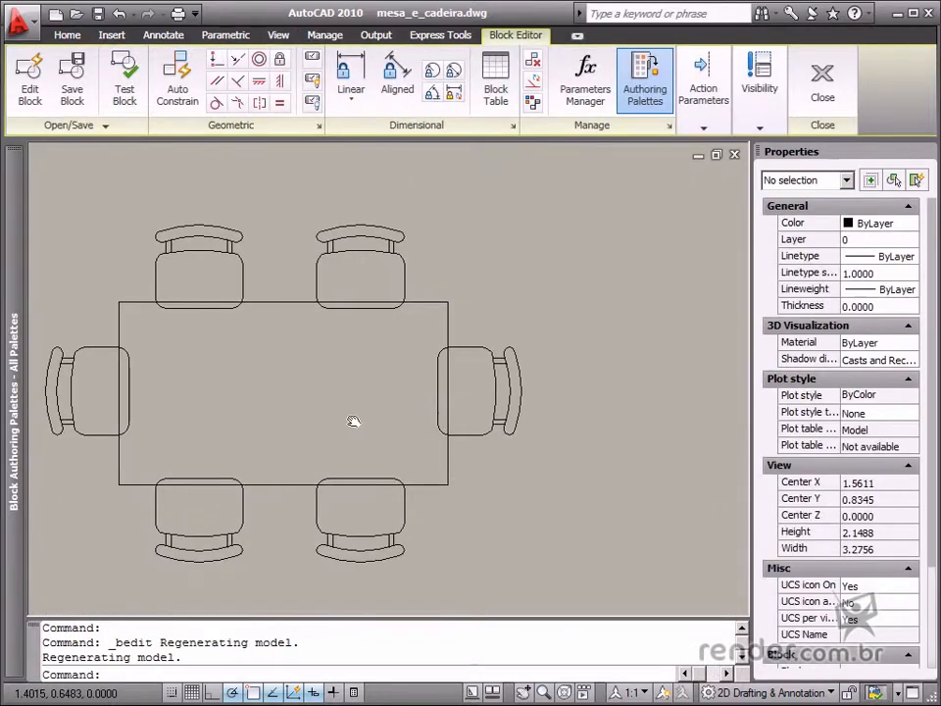
- Add linear parameter Distance1 along the table's top edge with one grip
{"action": "scroll", "scroll_direction": "down", "scroll_amount": 3}
{"action": "type", "text": "1"}
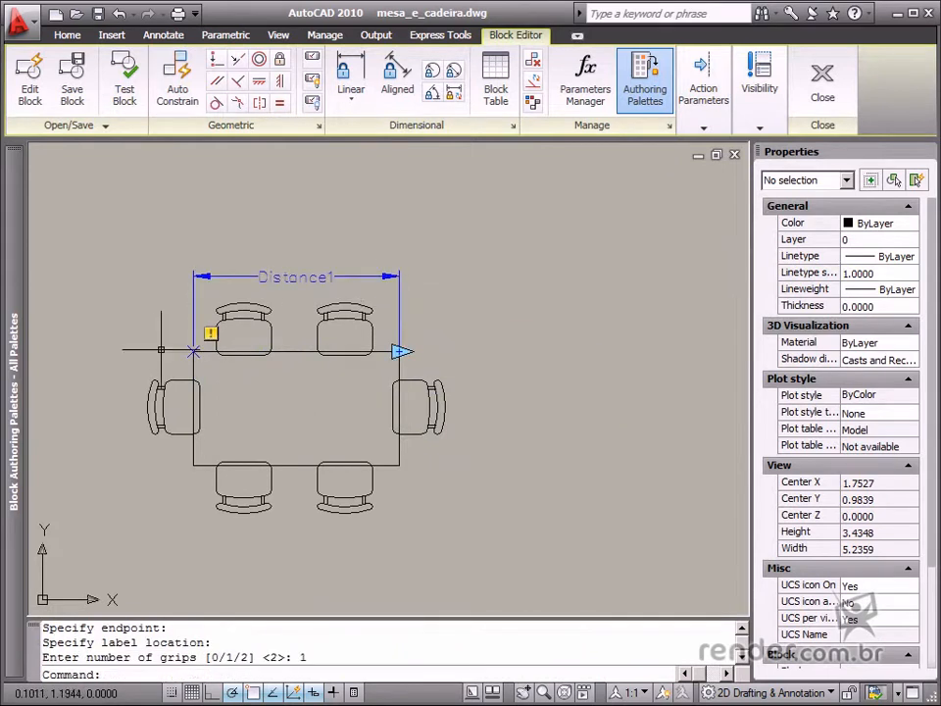
{"action": "left_click", "coordinate": [309, 278]}
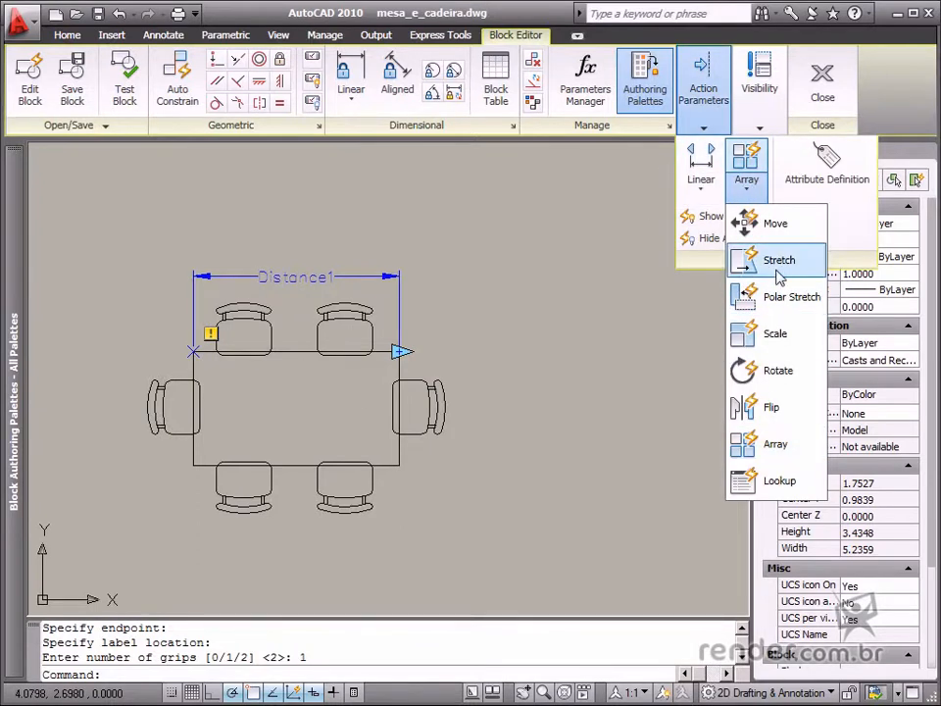
{"action": "mouse_move", "coordinate": [779, 260]}
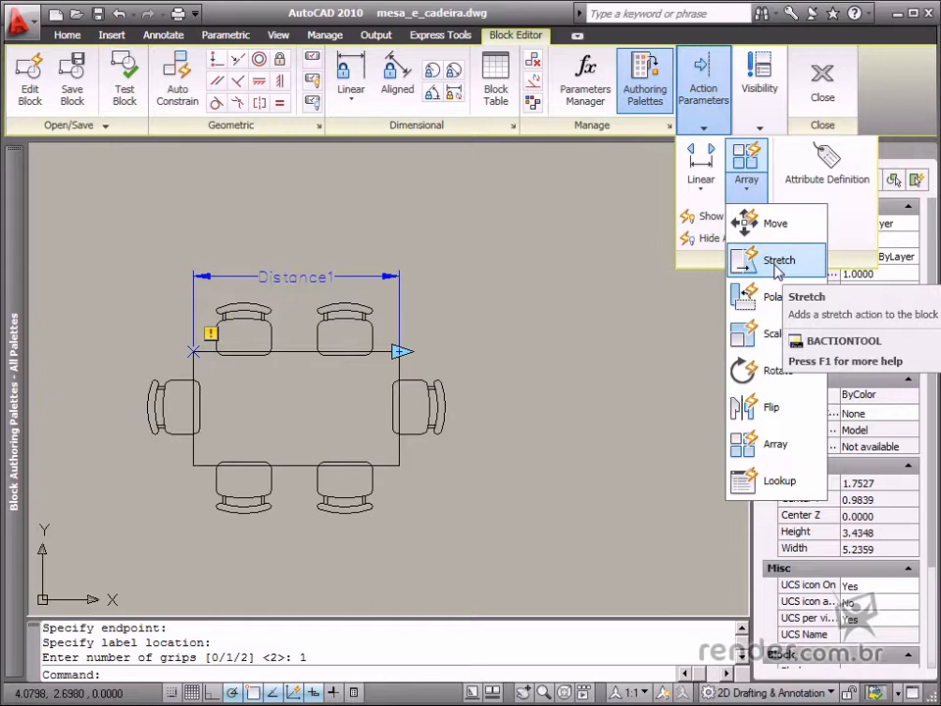
- Add a stretch action on Distance1, tied to its right grip point
{"action": "left_click", "coordinate": [779, 258]}
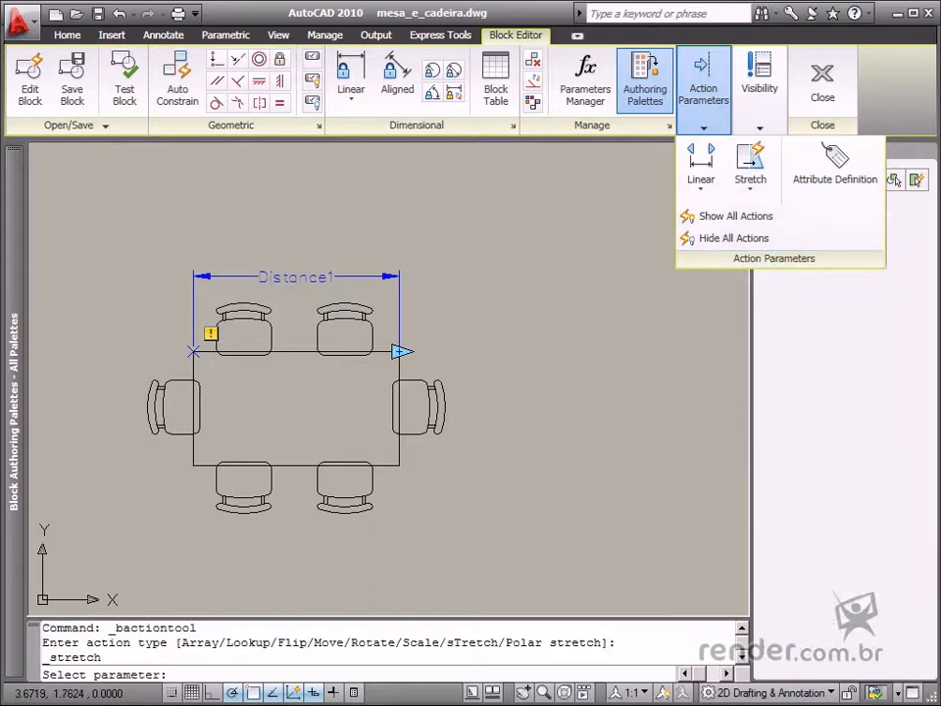
{"action": "left_click", "coordinate": [400, 351]}
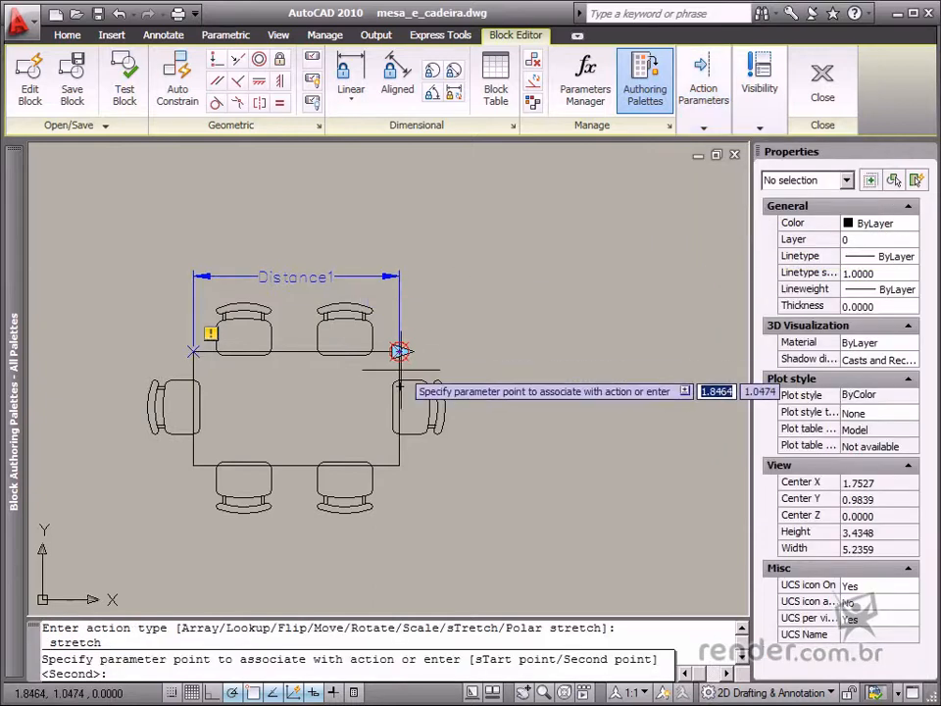
{"action": "left_click", "coordinate": [400, 351]}
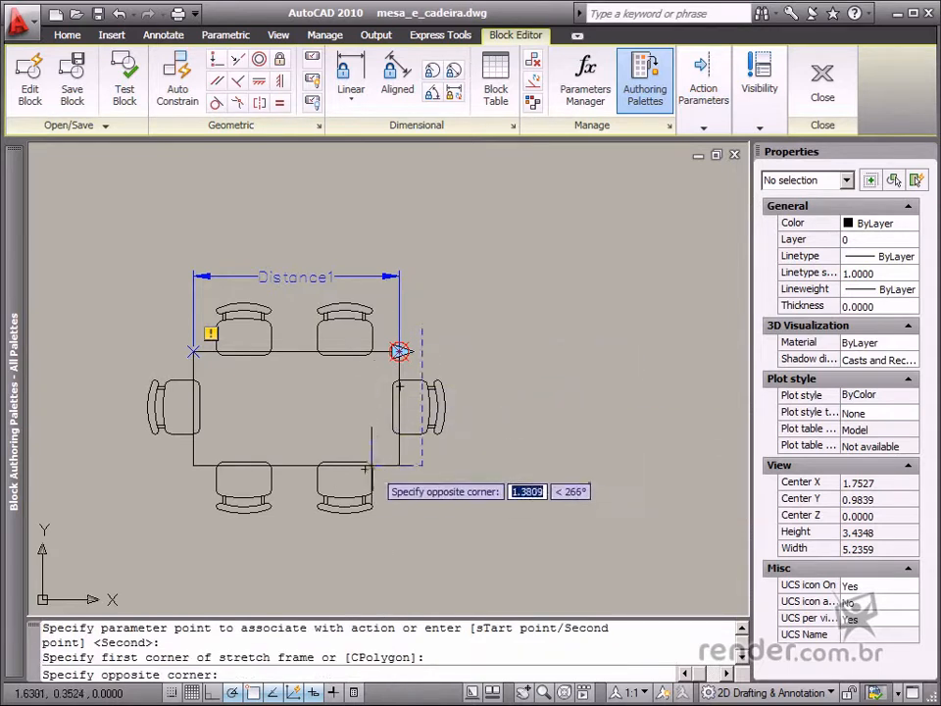
{"action": "mouse_move", "coordinate": [344, 490]}
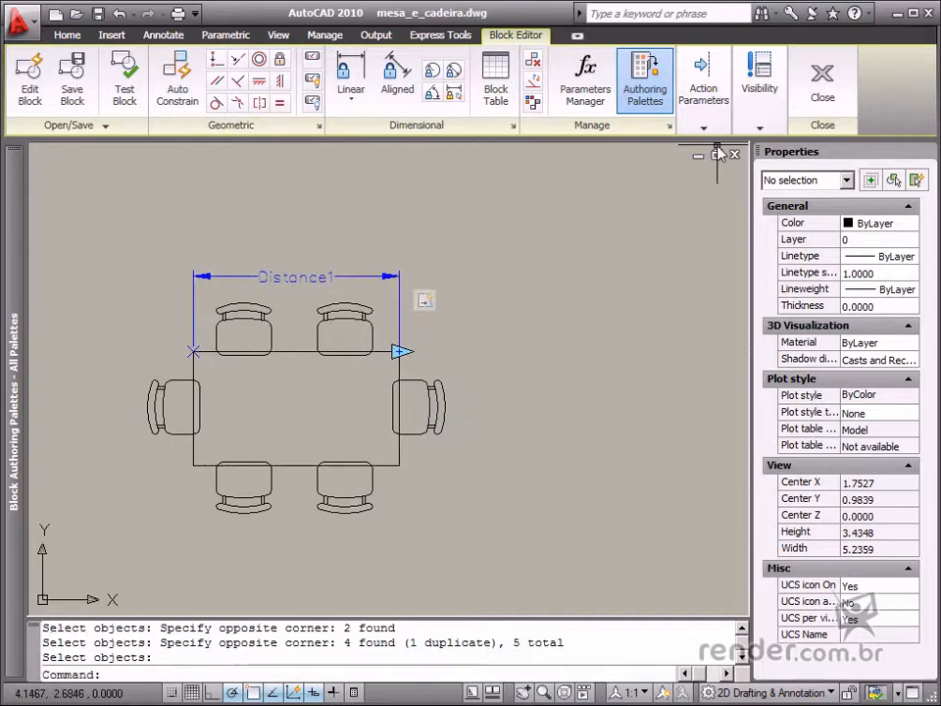
- Add a move action on Distance1's right grip for the right-hand chair
{"action": "left_click", "coordinate": [703, 79]}
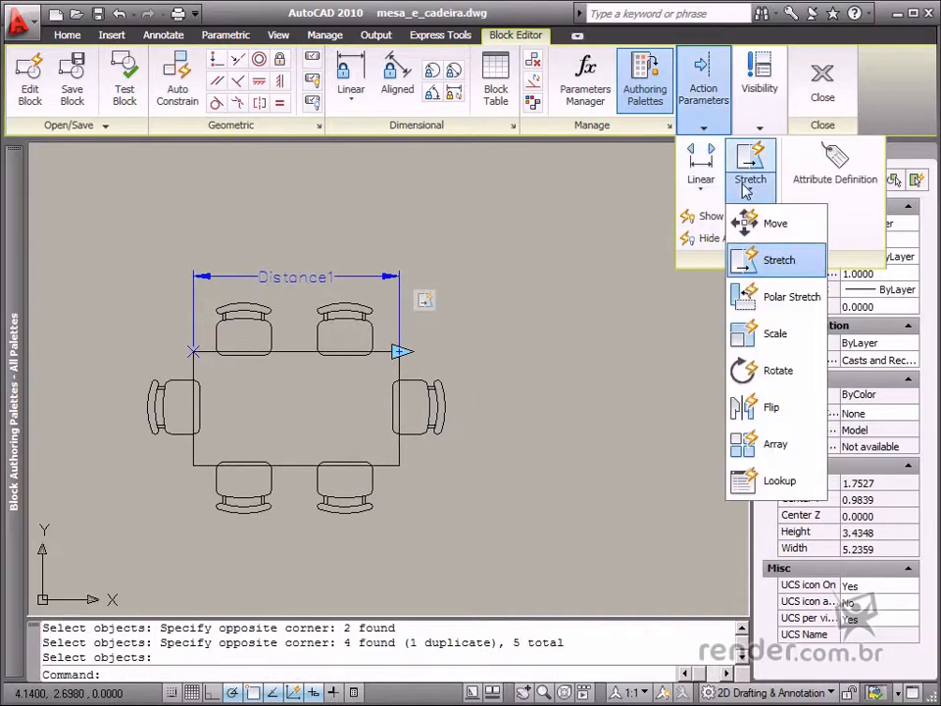
{"action": "mouse_move", "coordinate": [774, 222]}
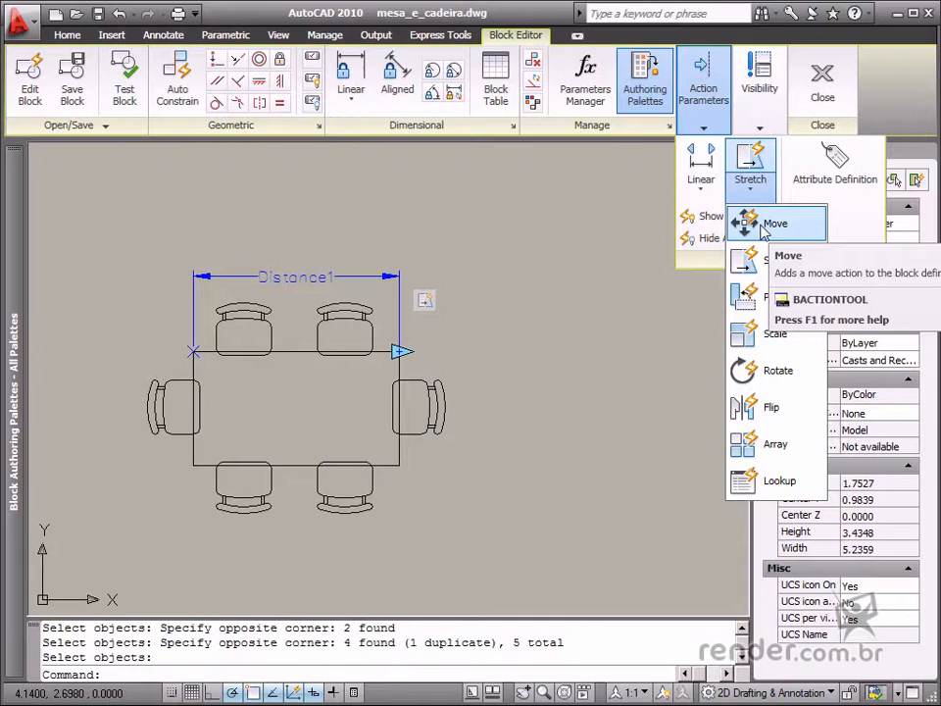
{"action": "left_click", "coordinate": [774, 224]}
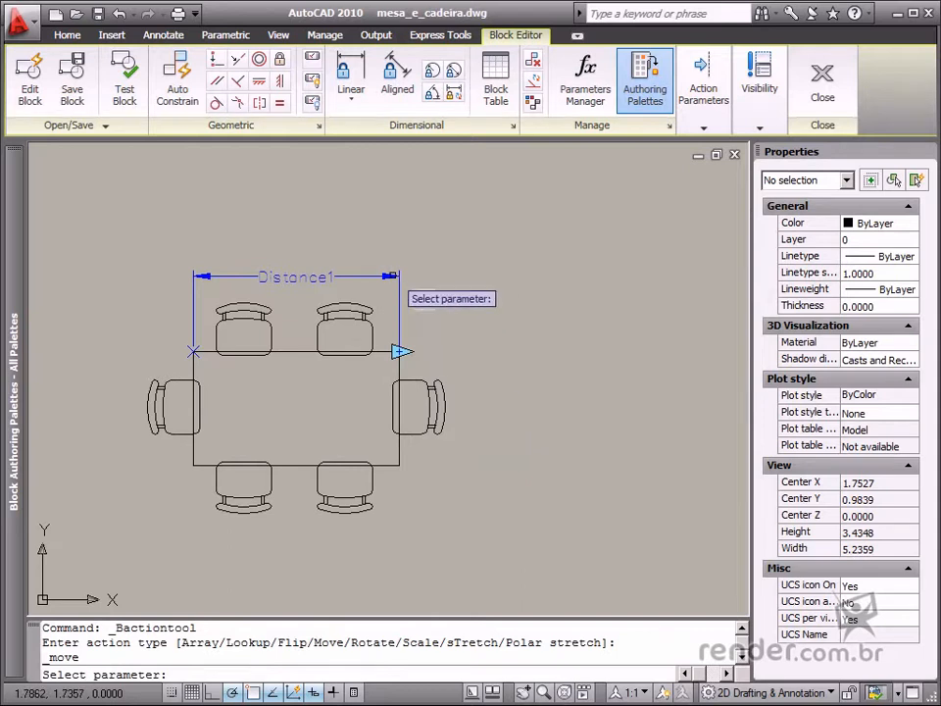
{"action": "left_click", "coordinate": [703, 79]}
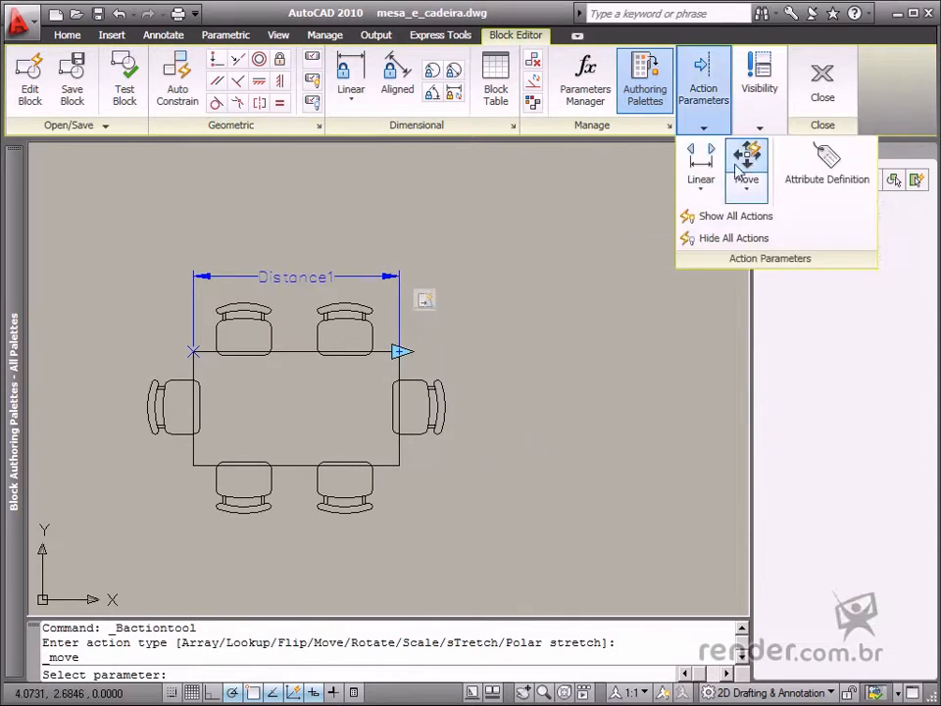
{"action": "left_click", "coordinate": [399, 351]}
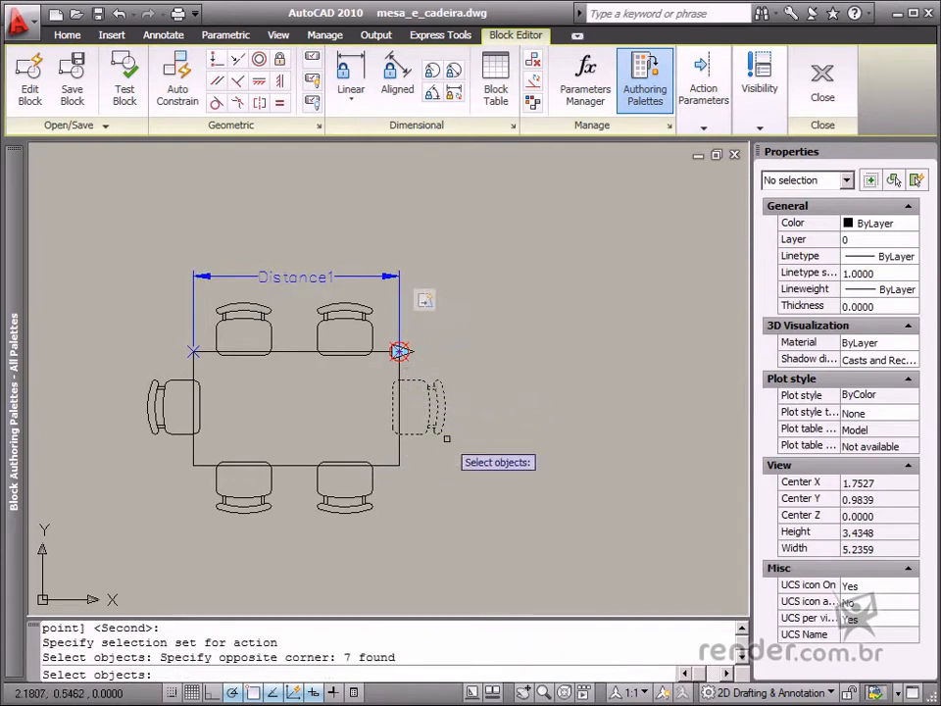
{"action": "mouse_move", "coordinate": [454, 410]}
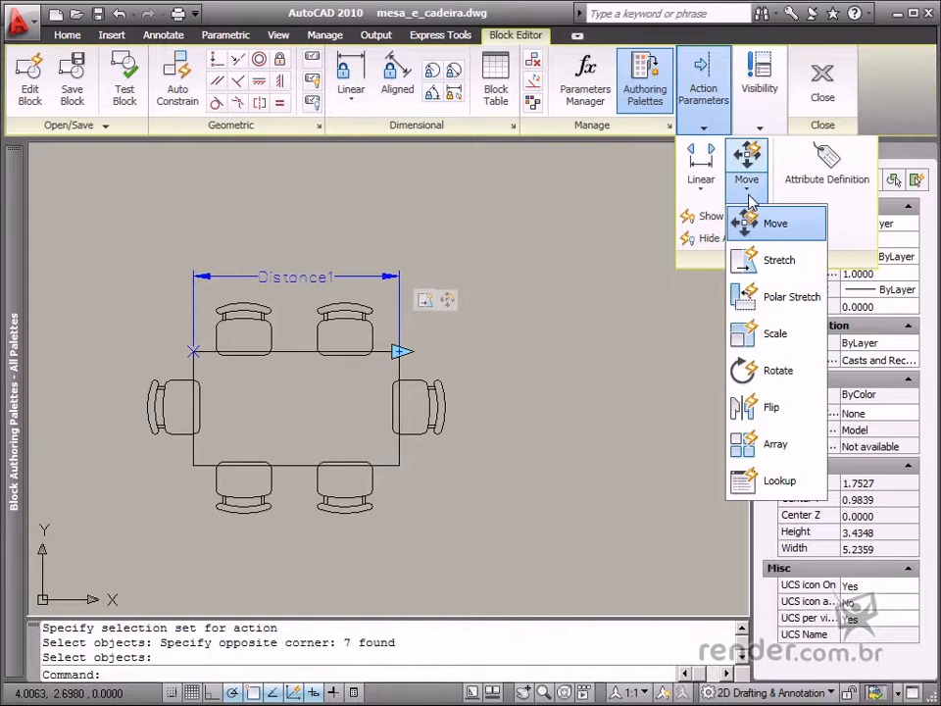
{"action": "mouse_move", "coordinate": [775, 444]}
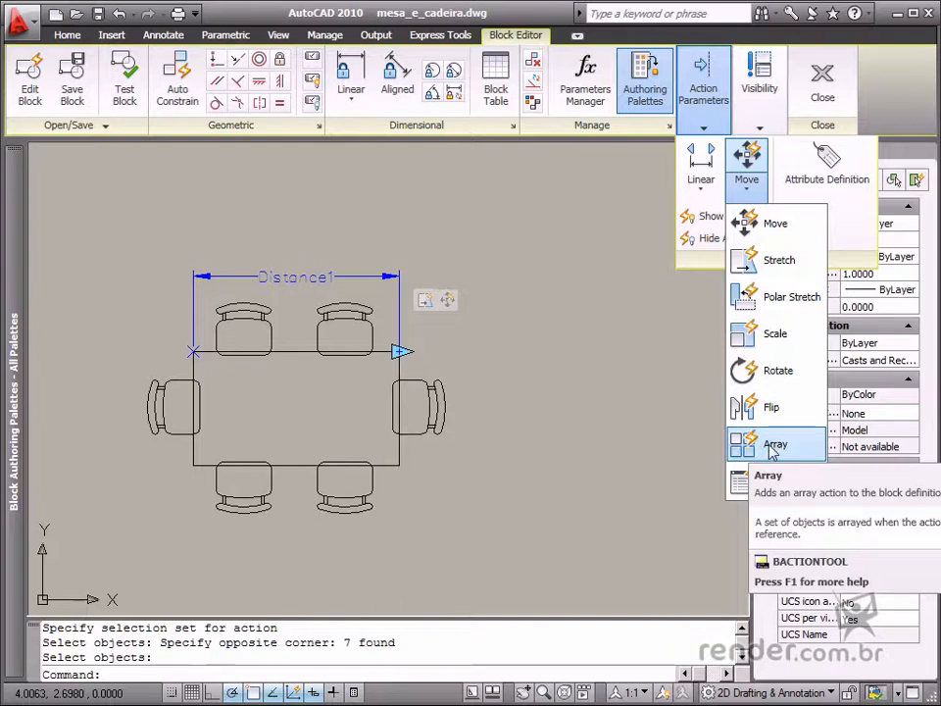
- Add an array action on Distance1 over the right chairs, column spacing 0.7371
{"action": "left_click", "coordinate": [774, 444]}
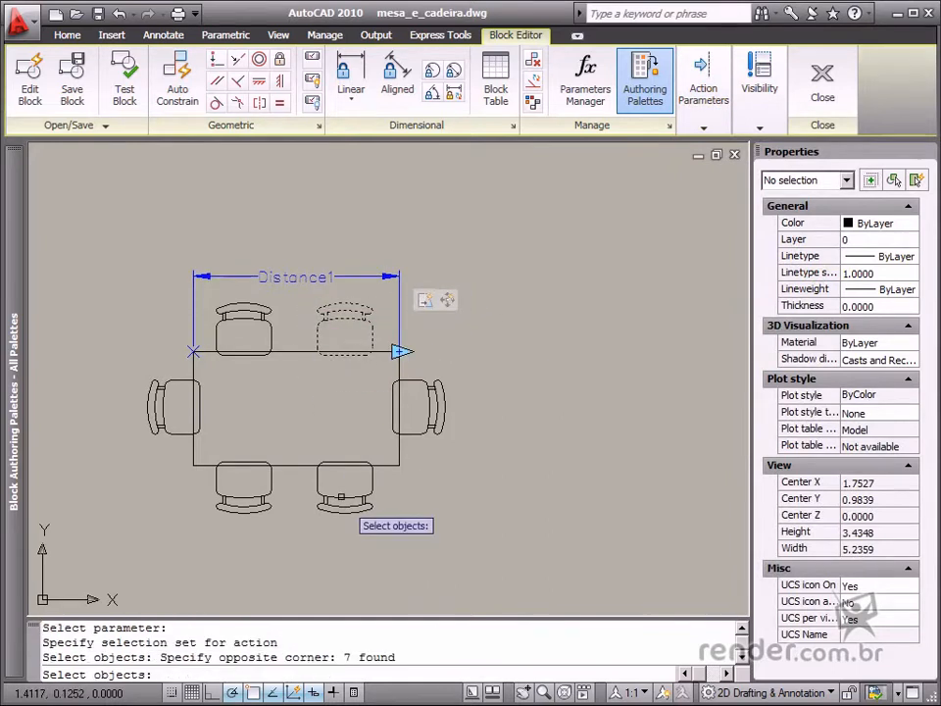
{"action": "left_click", "coordinate": [345, 488]}
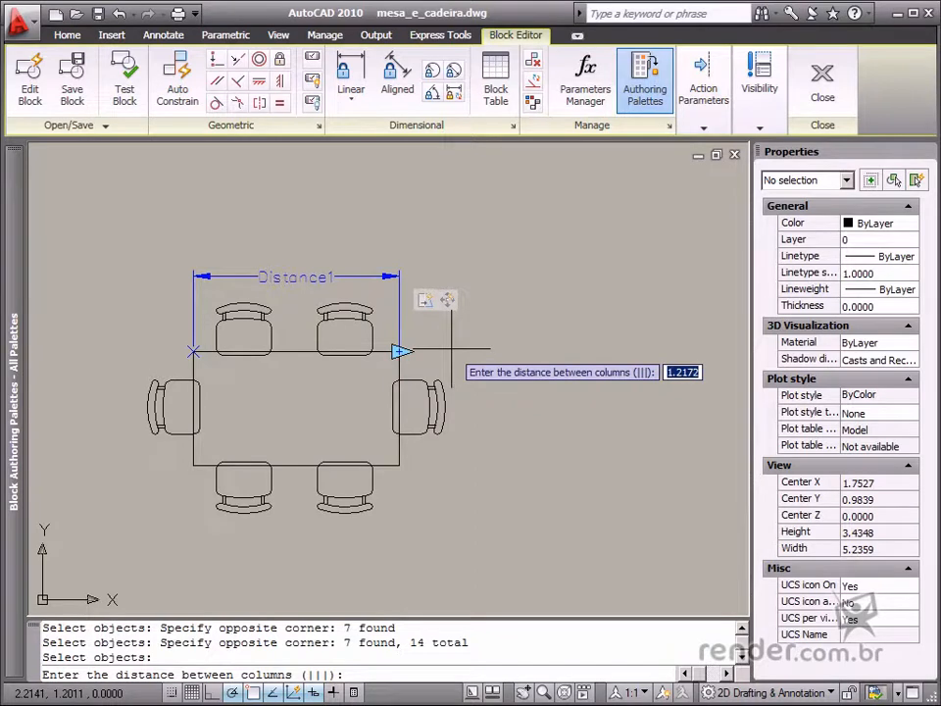
{"action": "type", "text": "0."}
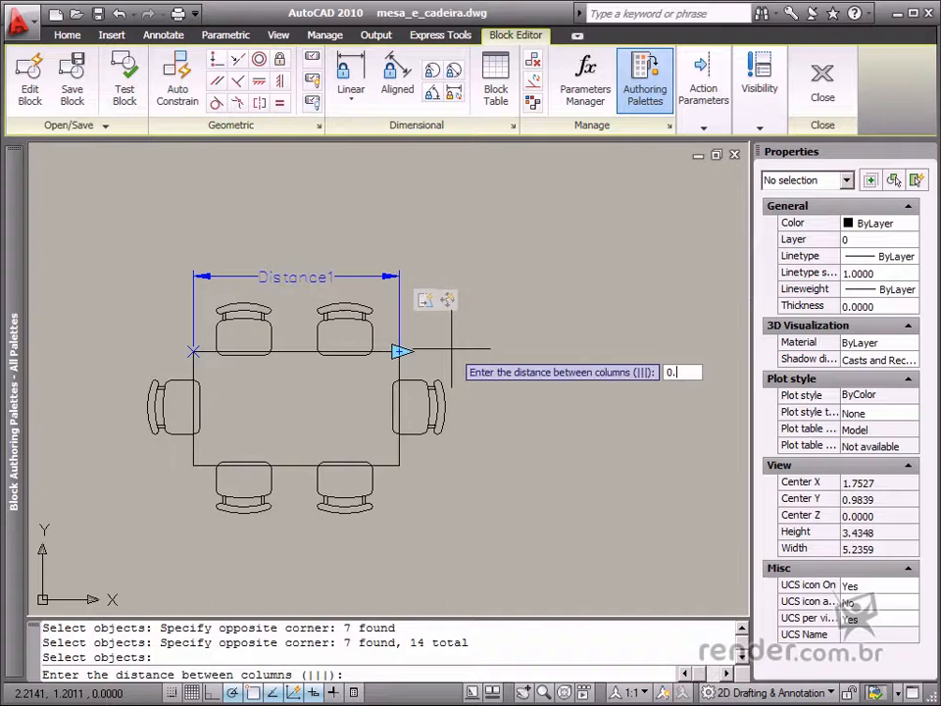
{"action": "type", "text": "731"}
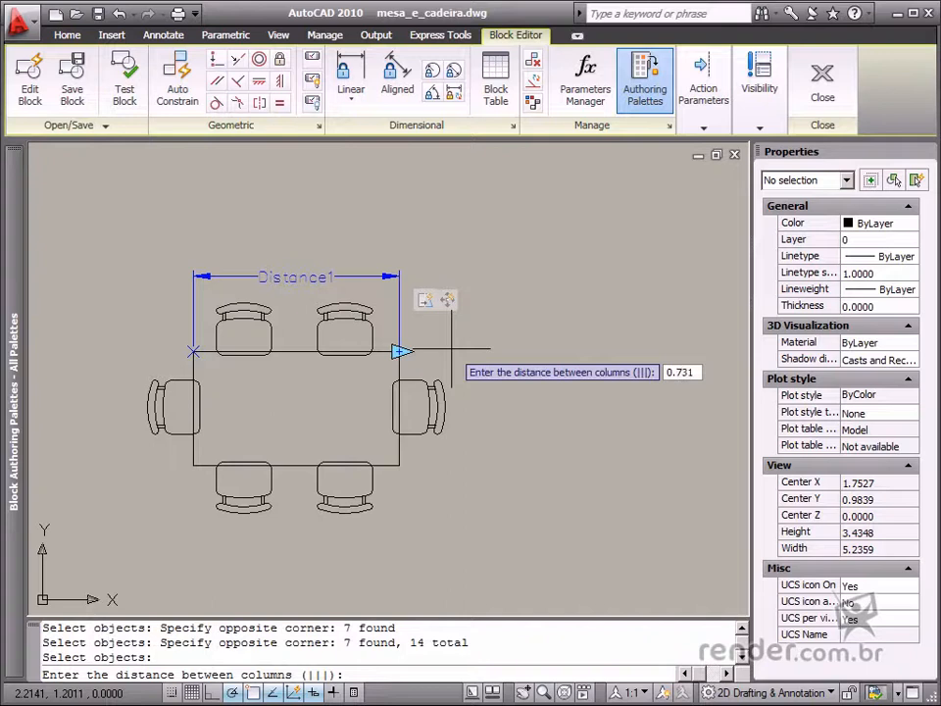
{"action": "key", "text": "BackSpace"}
{"action": "type", "text": "7"}
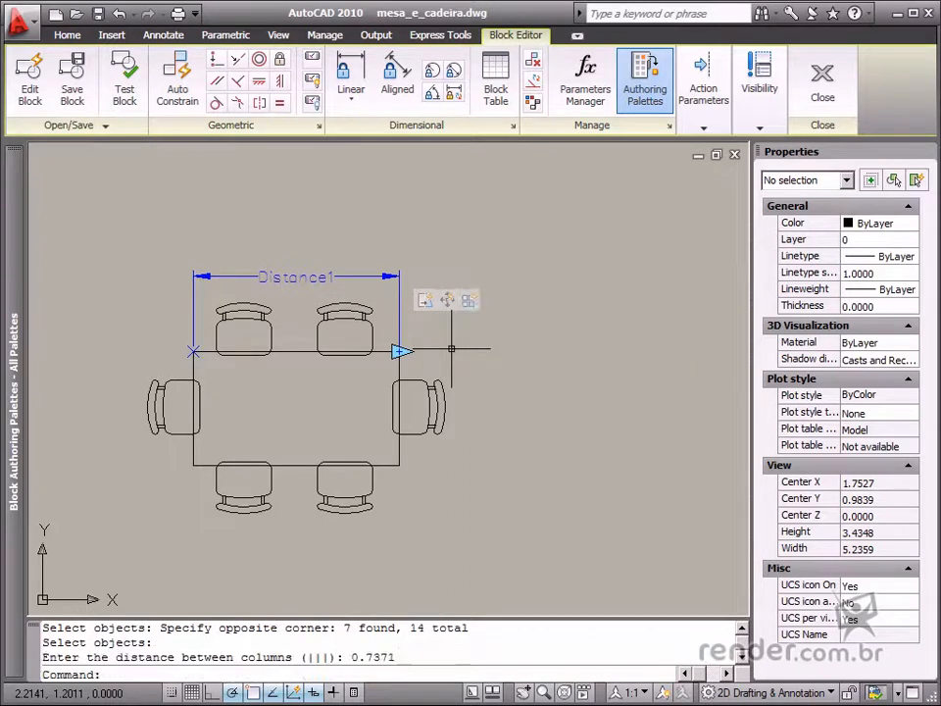
{"action": "mouse_move", "coordinate": [436, 392]}
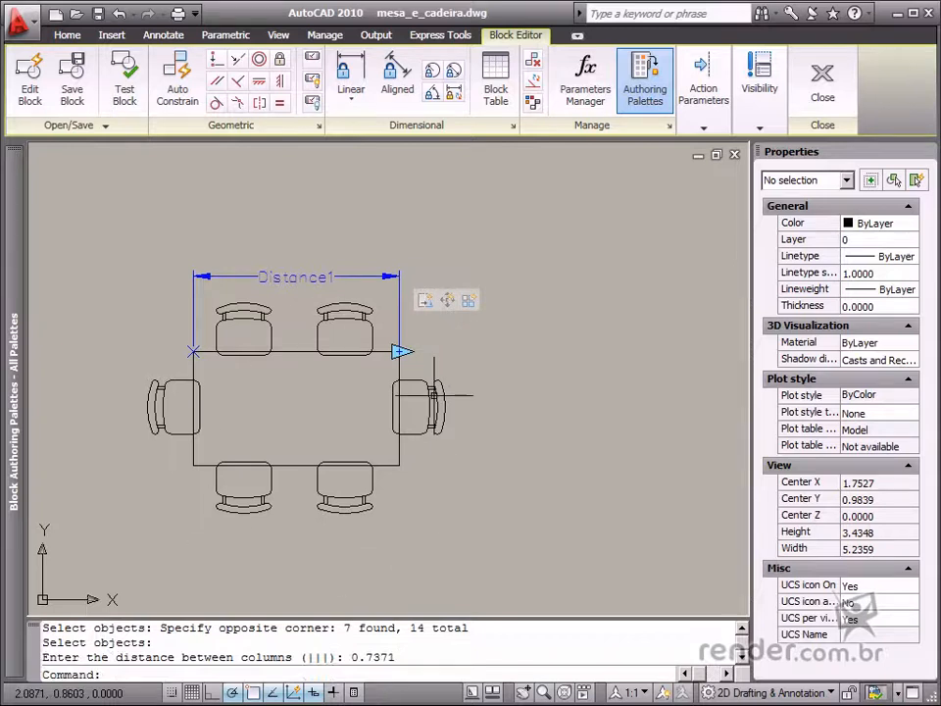
{"action": "mouse_move", "coordinate": [284, 334]}
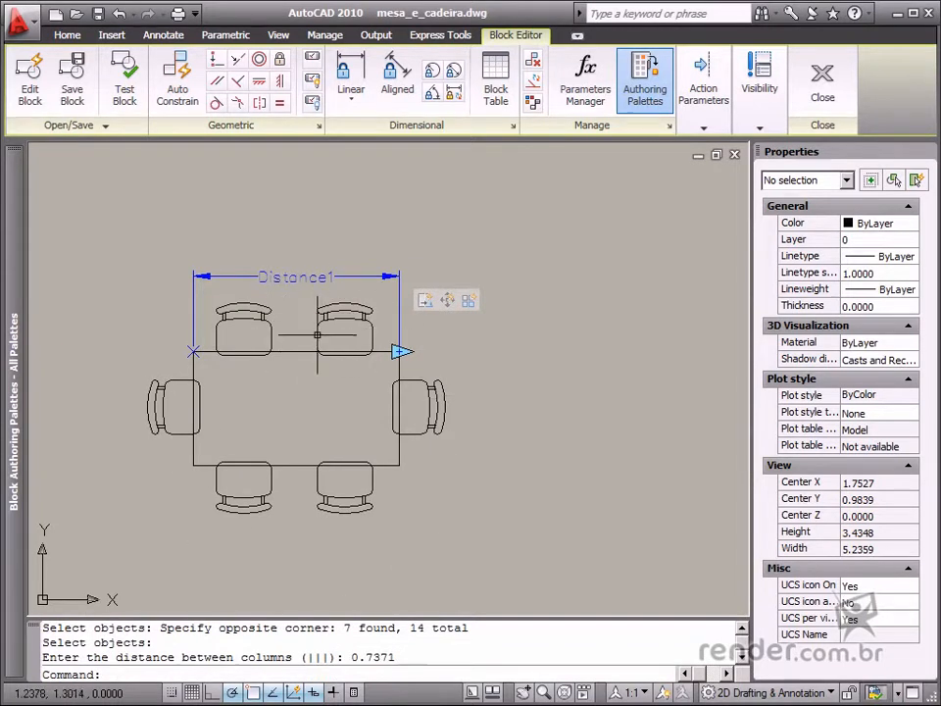
{"action": "mouse_move", "coordinate": [348, 329]}
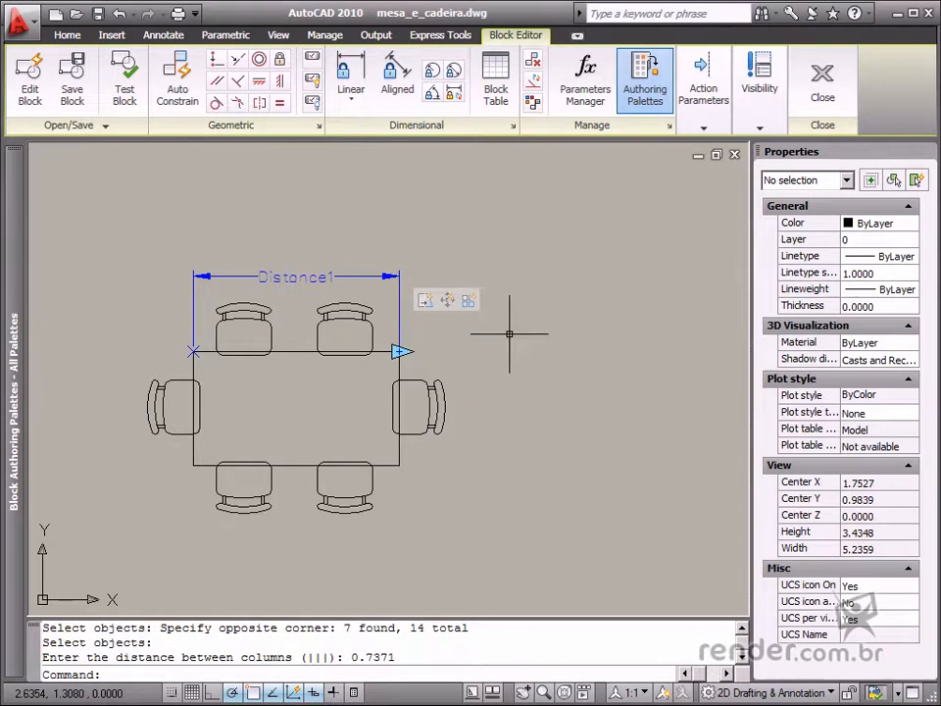
{"action": "mouse_move", "coordinate": [152, 152]}
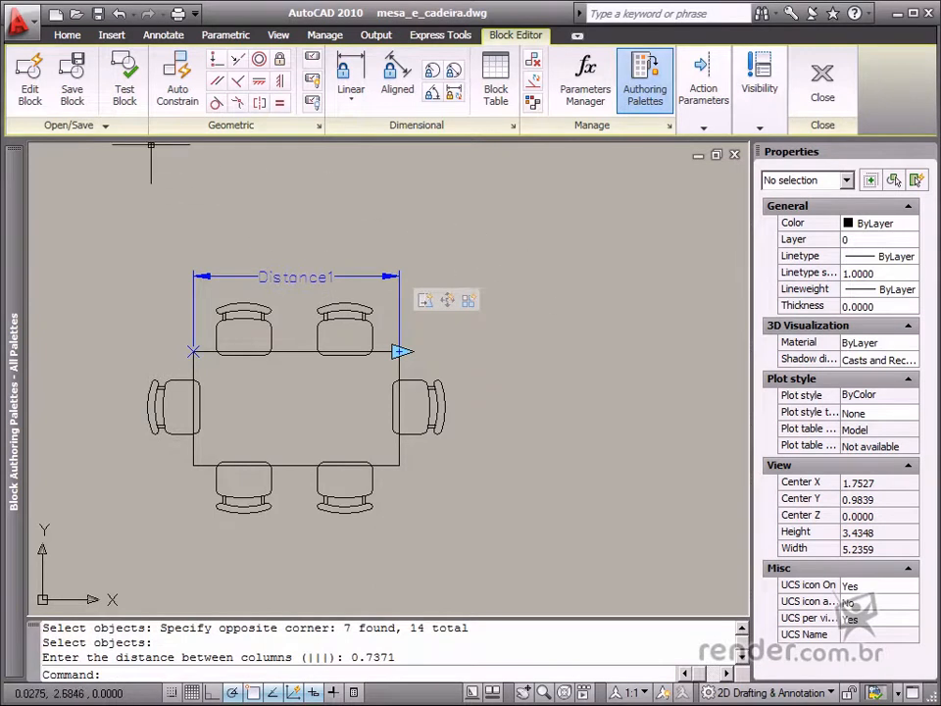
{"action": "mouse_move", "coordinate": [124, 79]}
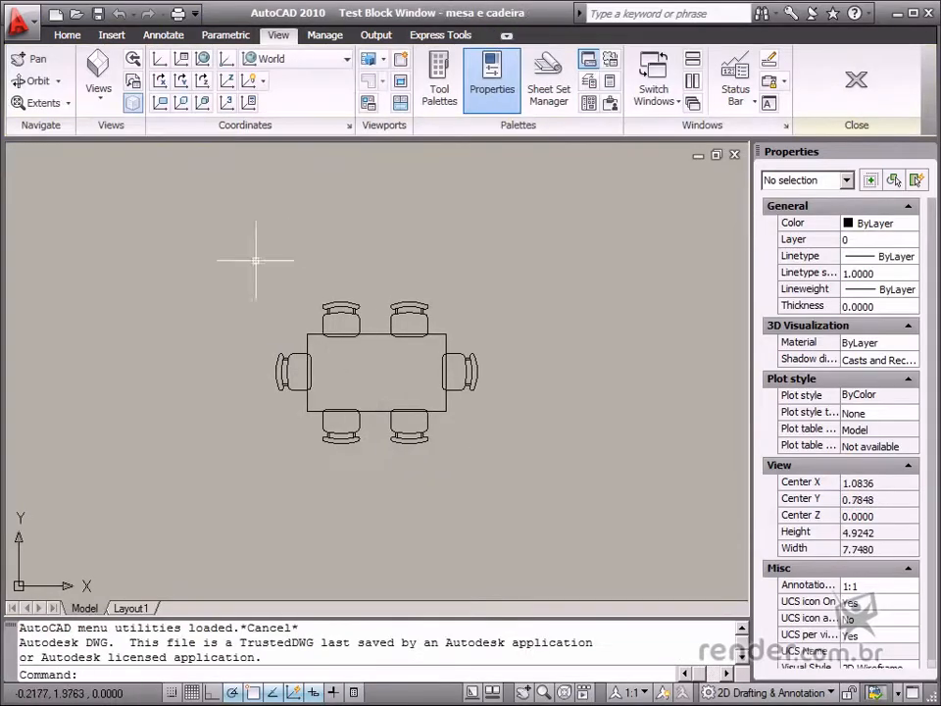
- In Test Block, drag the table's length grip right to add chairs
{"action": "left_click", "coordinate": [367, 372]}
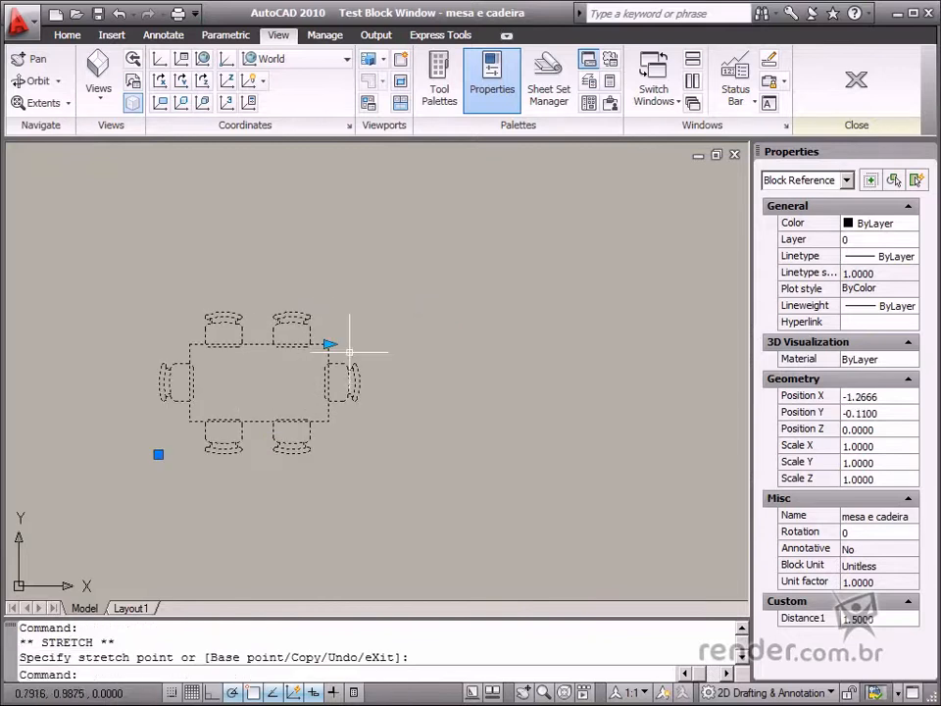
{"action": "left_click", "coordinate": [329, 343]}
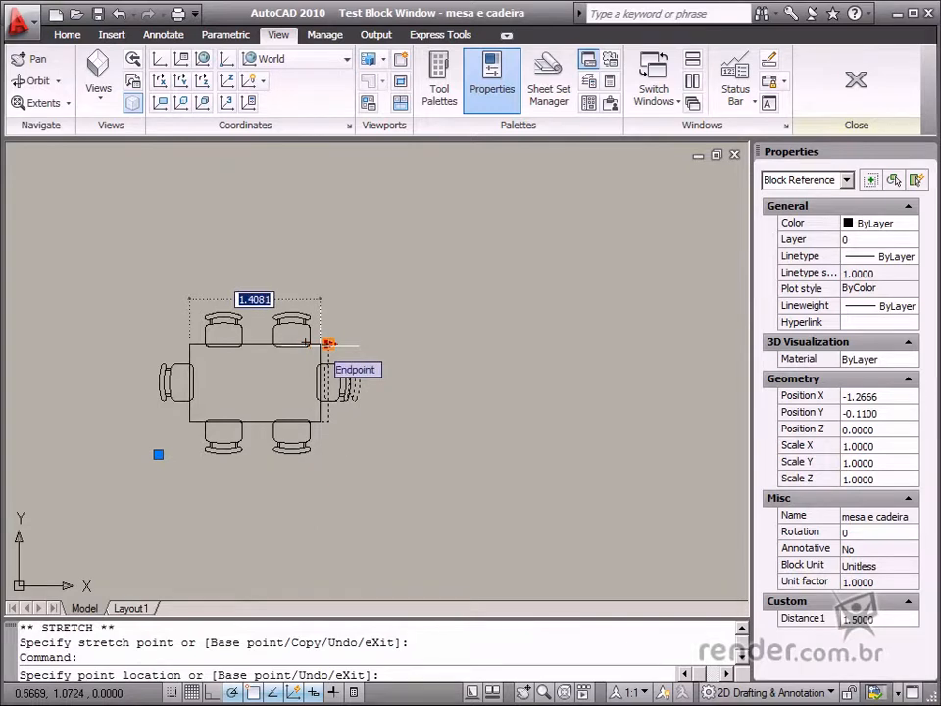
{"action": "mouse_move", "coordinate": [330, 346]}
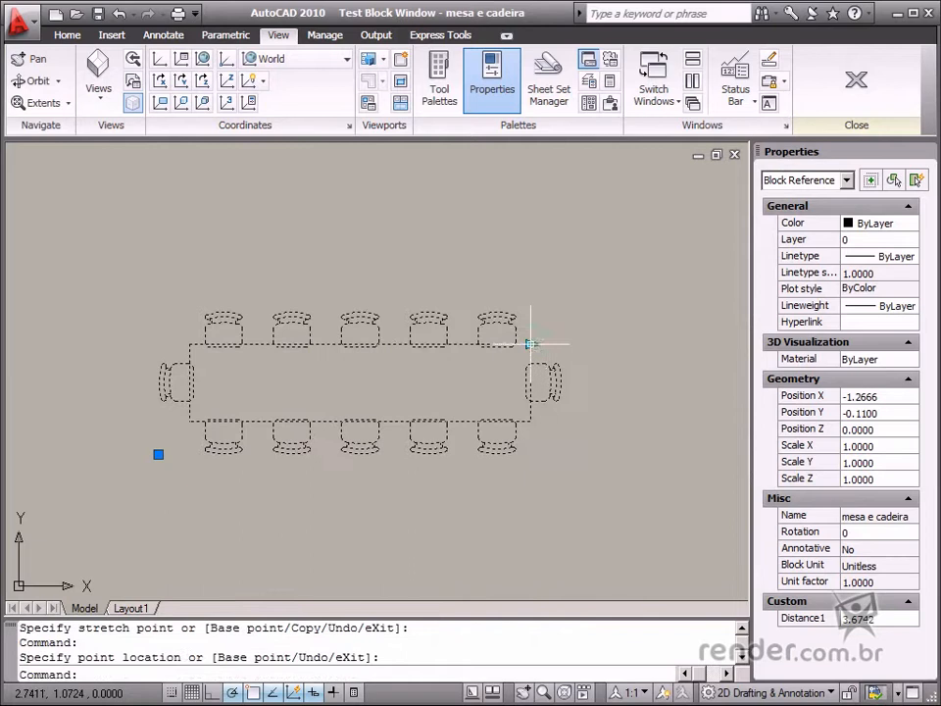
{"action": "mouse_move", "coordinate": [564, 380]}
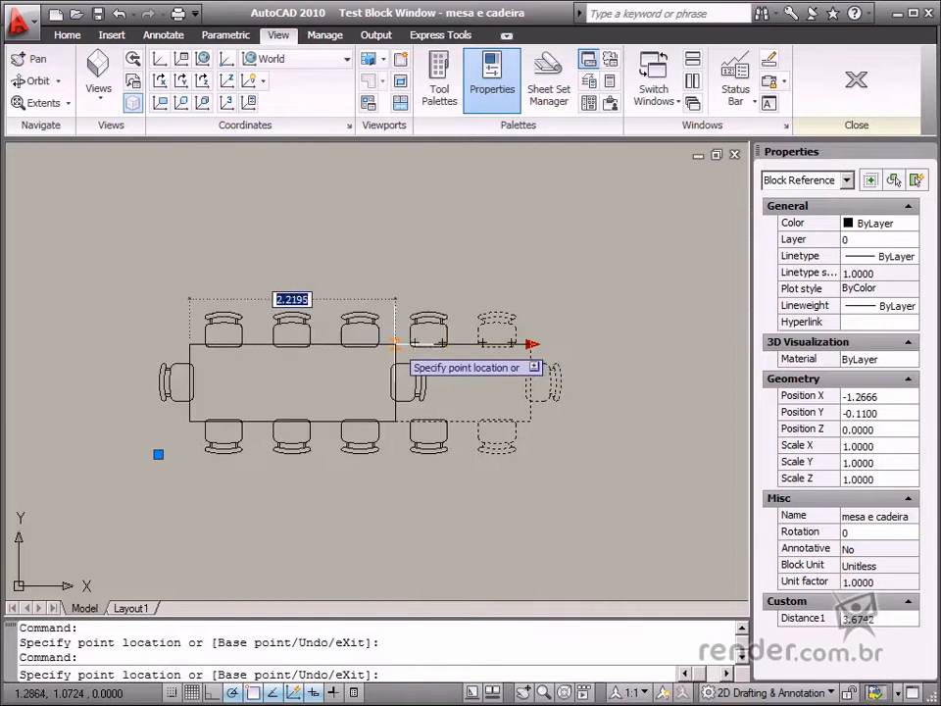
{"action": "left_click", "coordinate": [390, 344]}
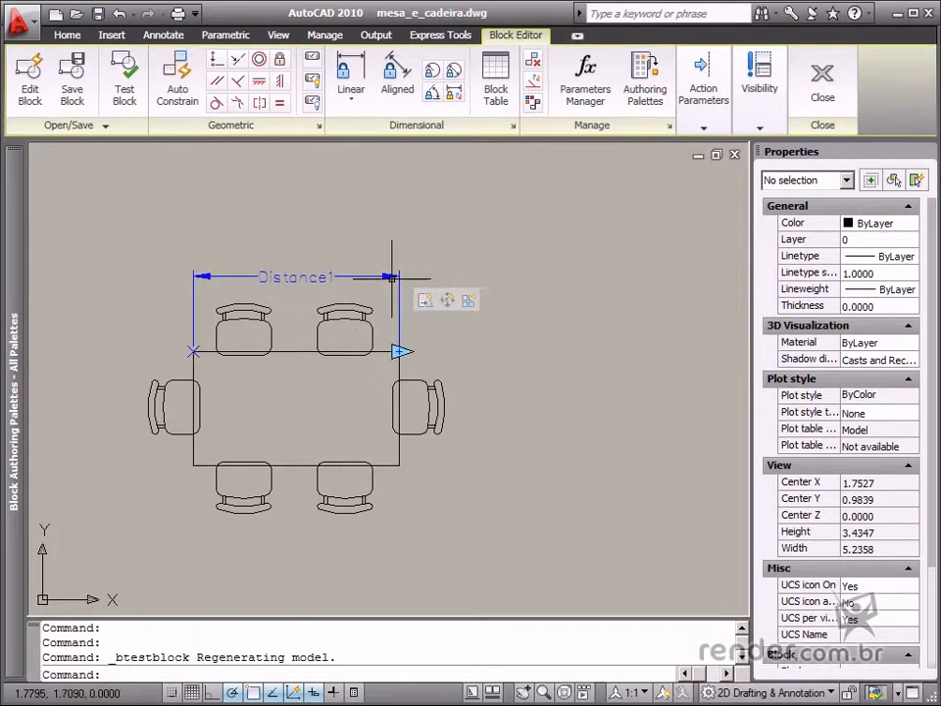
- Reopen Test Block to stretch the table again
{"action": "left_click", "coordinate": [124, 73]}
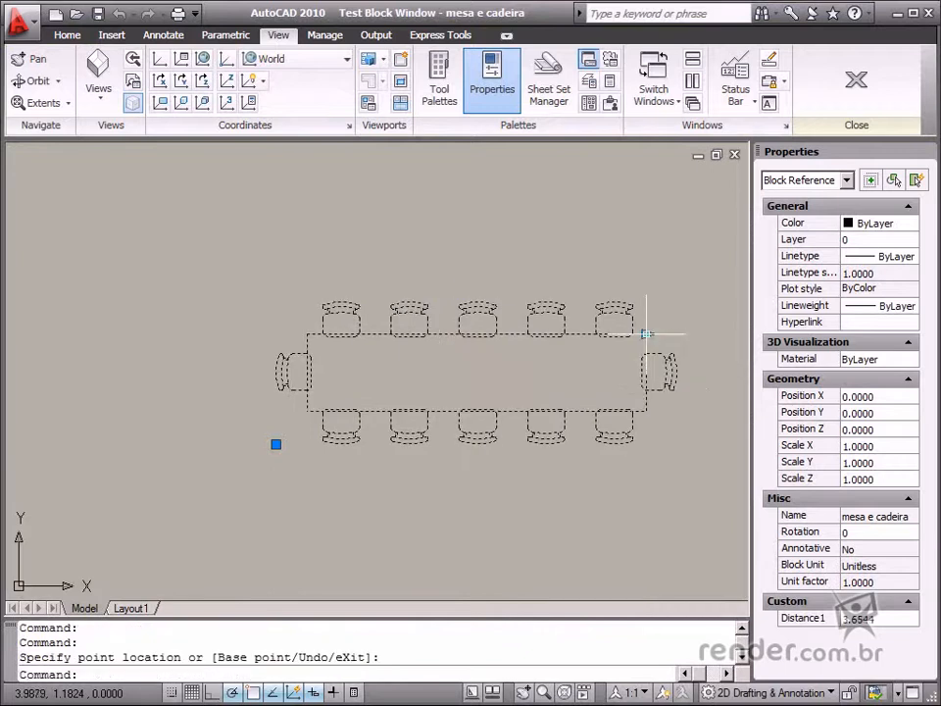
{"action": "mouse_move", "coordinate": [366, 268]}
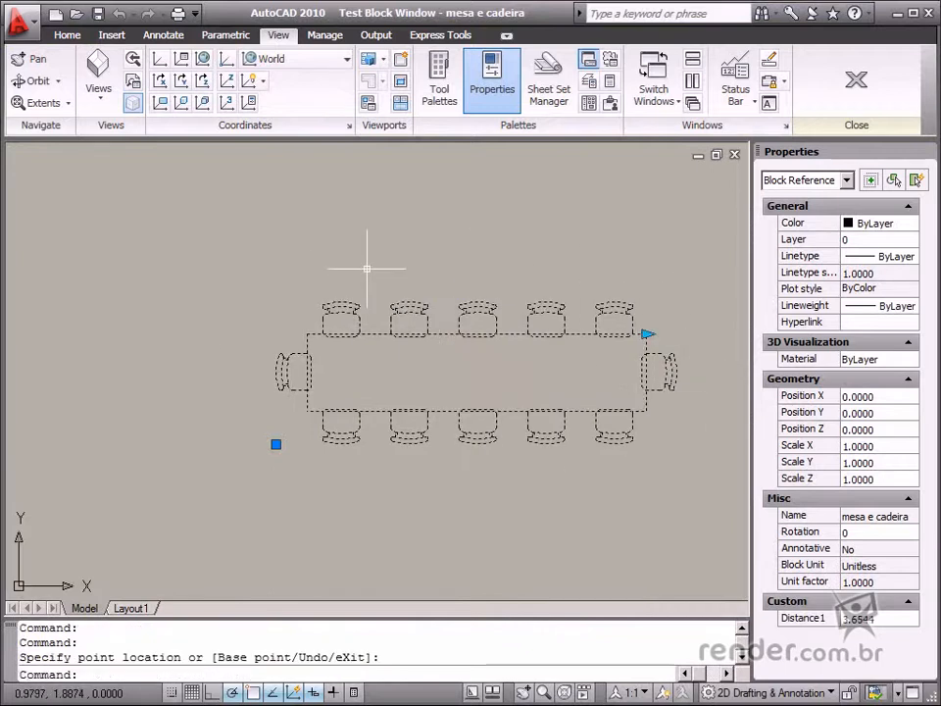
{"action": "mouse_move", "coordinate": [460, 246]}
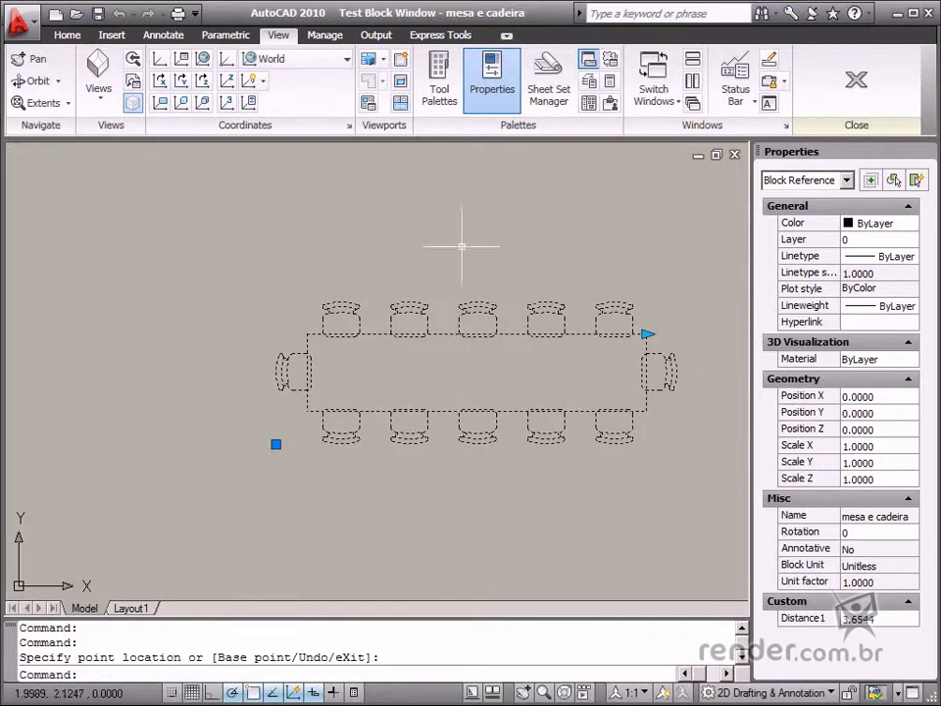